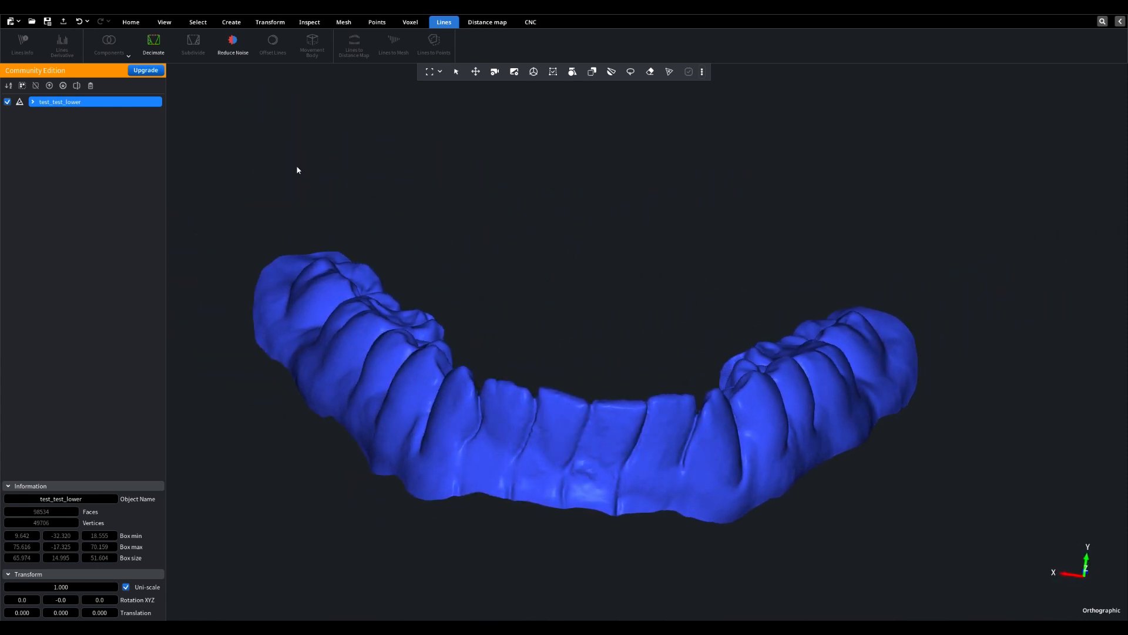
Show the Mesh ribbon tools for the test_test_lower dental arch
click(343, 22)
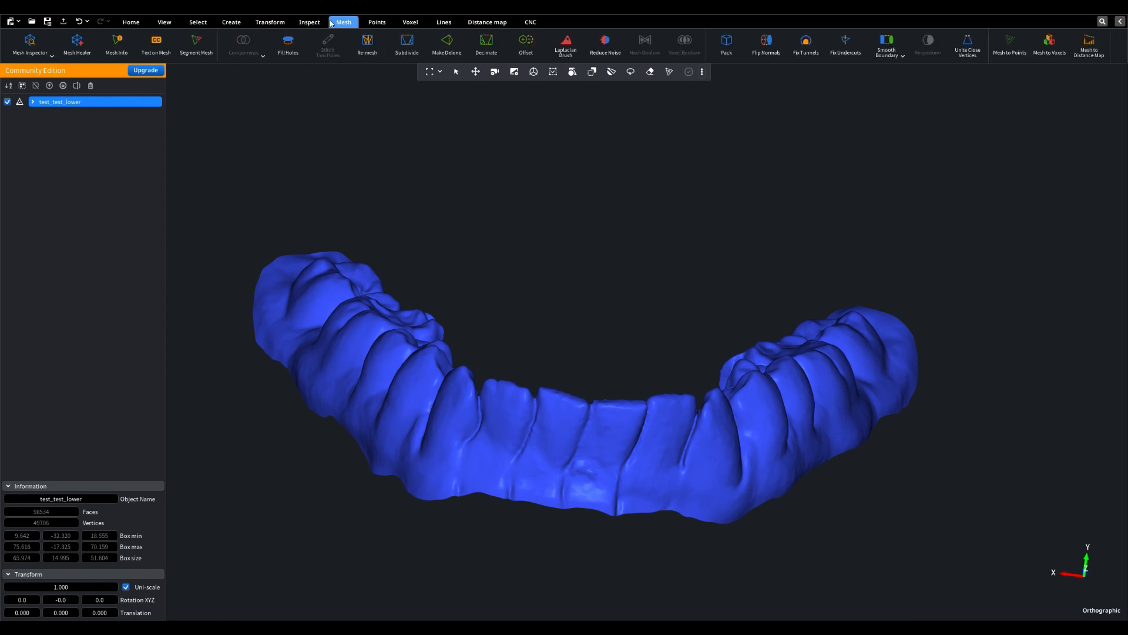
Segment the two marked teeth into separate objects segment_0 and segment_1
click(196, 43)
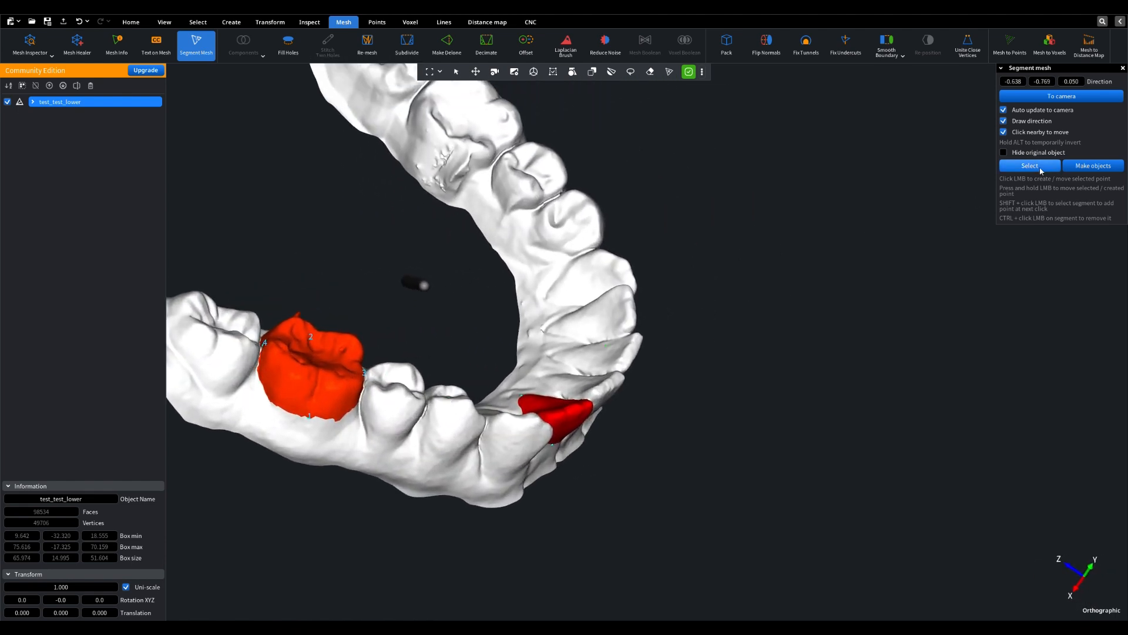
click(1029, 166)
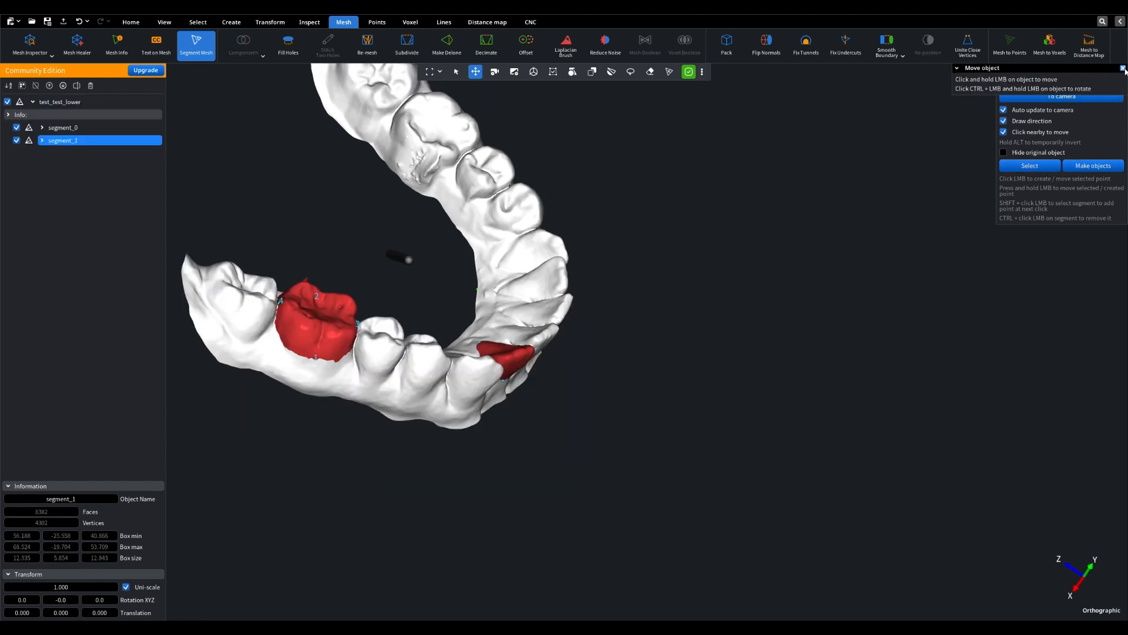
click(62, 136)
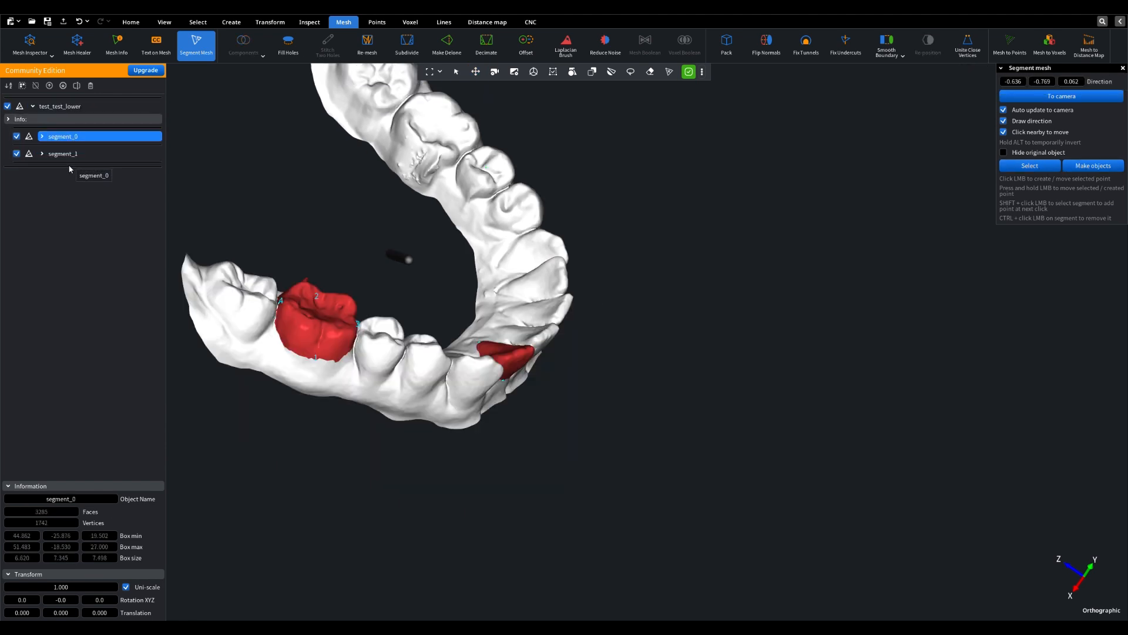
click(61, 127)
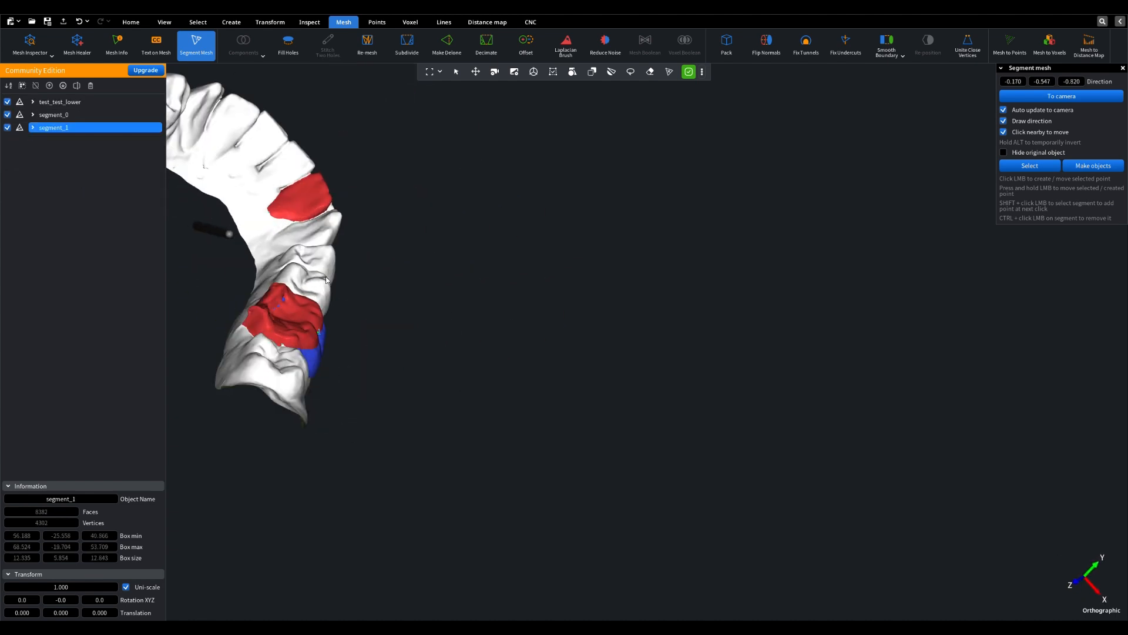
Enable Move object to drag the segment_1 tooth about 8.5 units from the arch
click(475, 71)
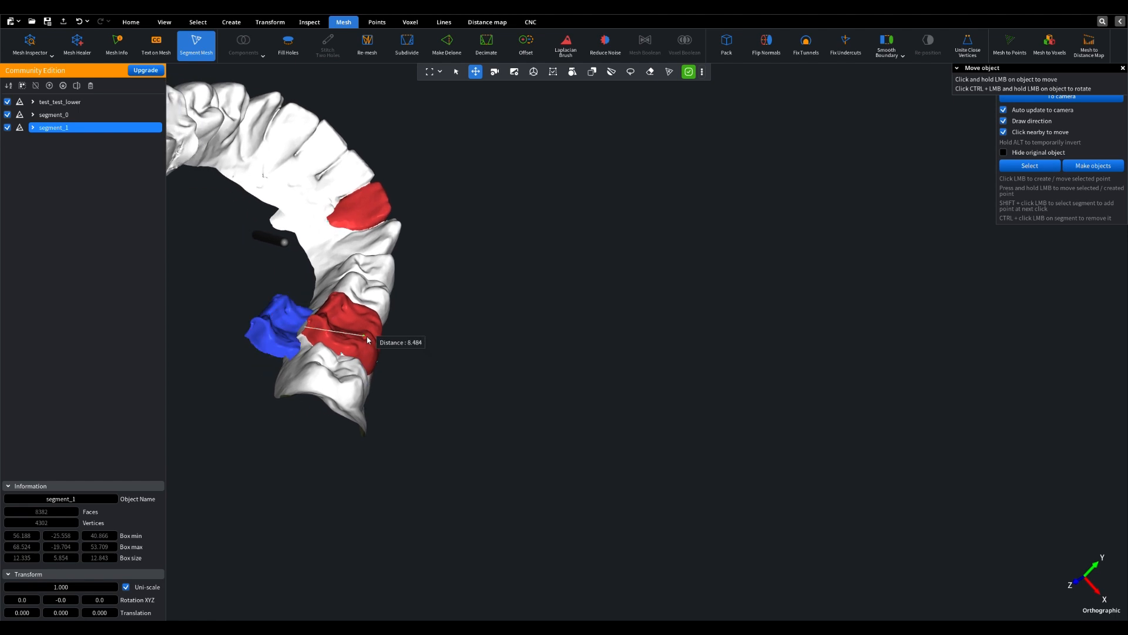